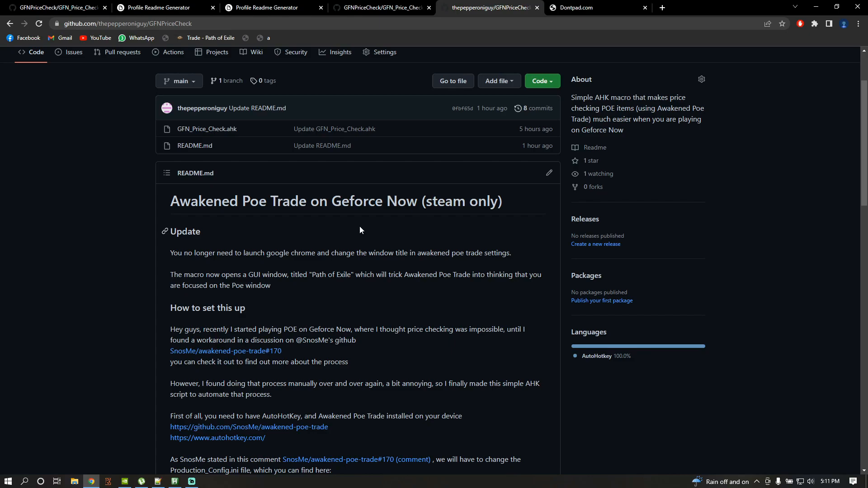
Download the GFNPriceCheck repository as a ZIP from the green Code menu.
left_click(541, 80)
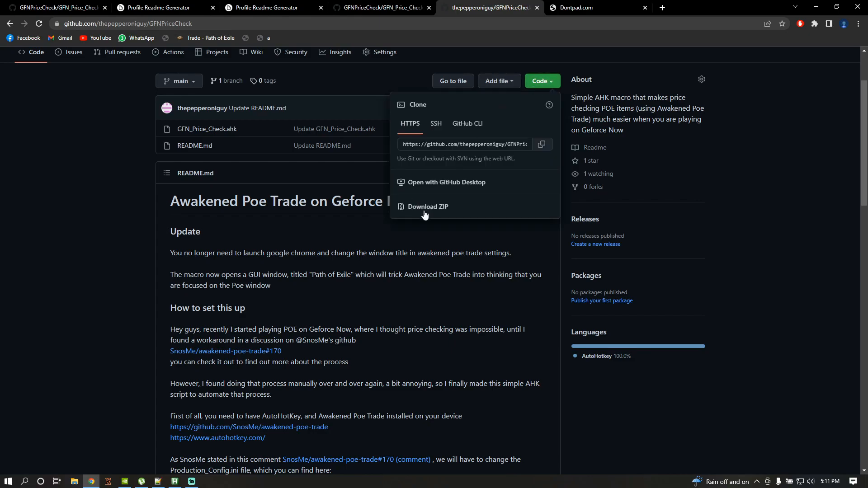
left_click(414, 235)
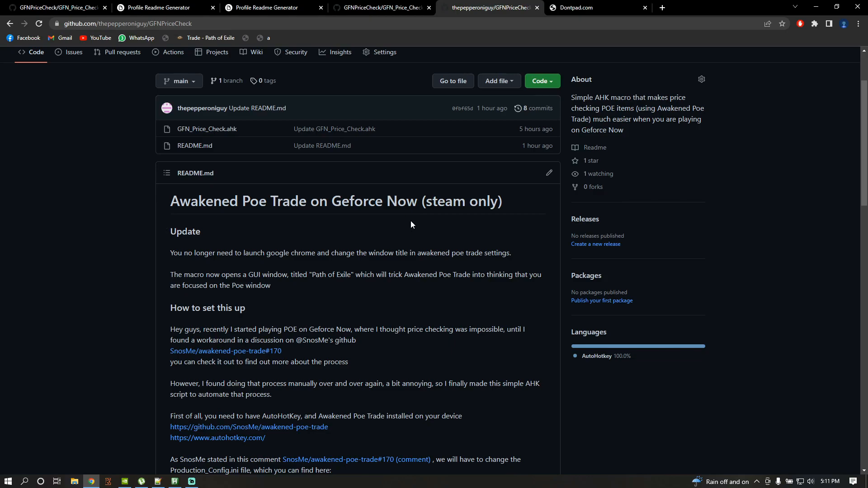
mouse_move(440, 193)
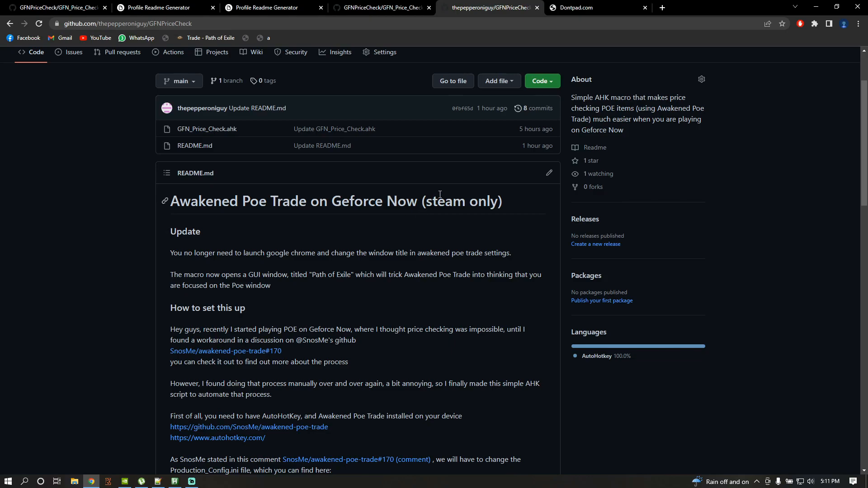
Go to the Dontpad notepad at dontpad.com/pricecheckGFN.
left_click(583, 7)
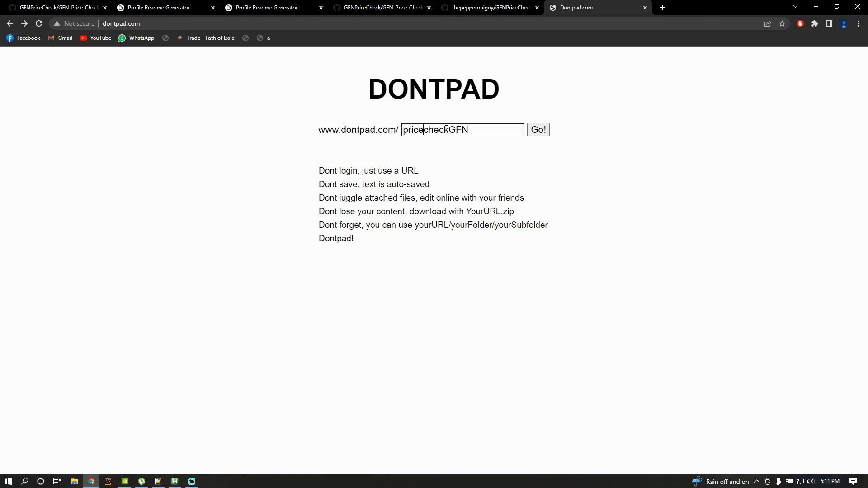
left_click(538, 130)
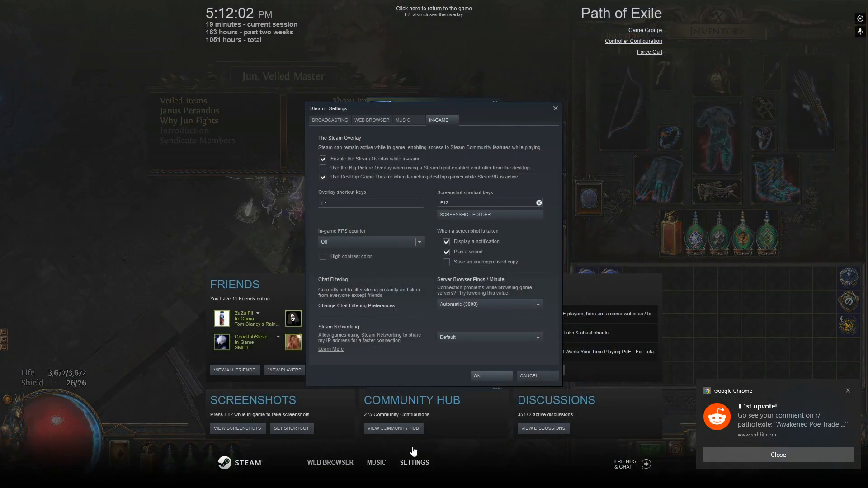
left_click(371, 119)
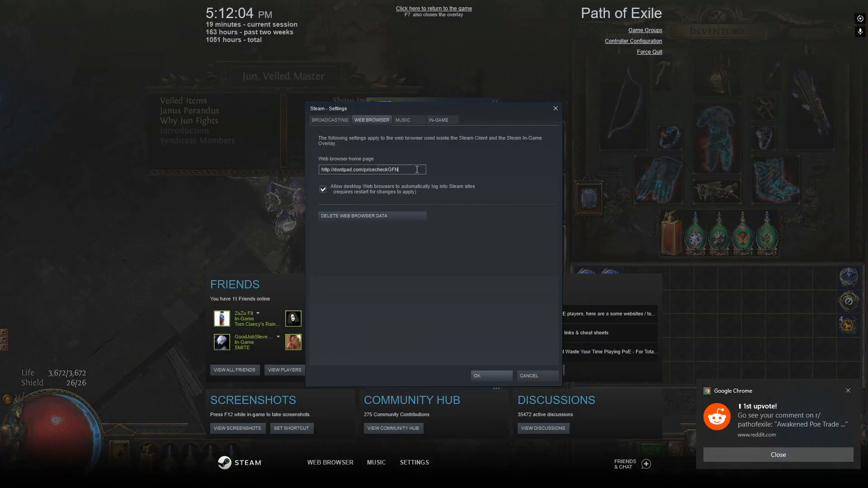
mouse_move(418, 164)
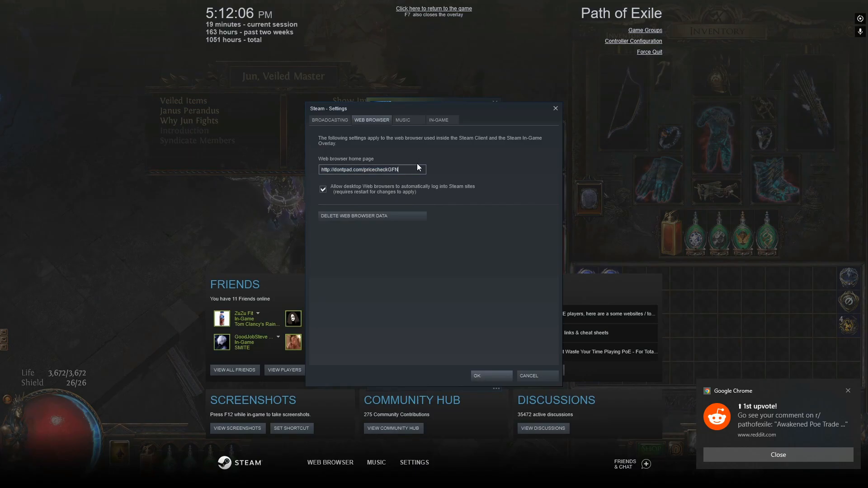
left_click(439, 119)
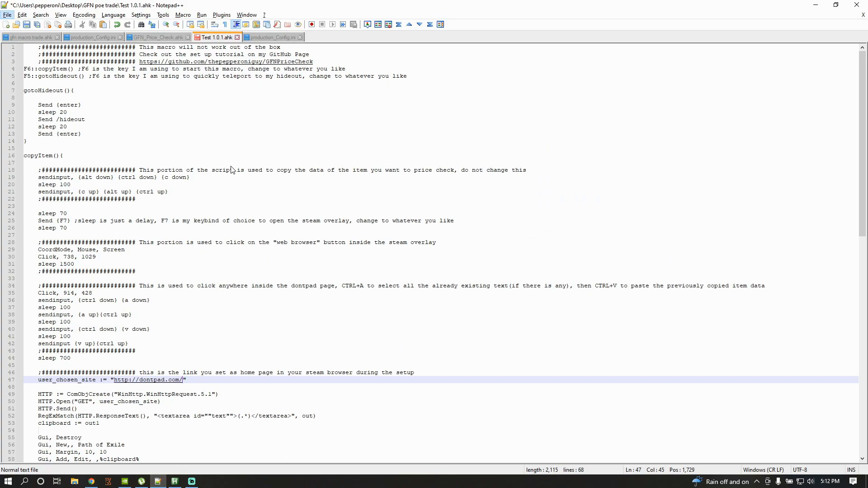
mouse_move(91, 357)
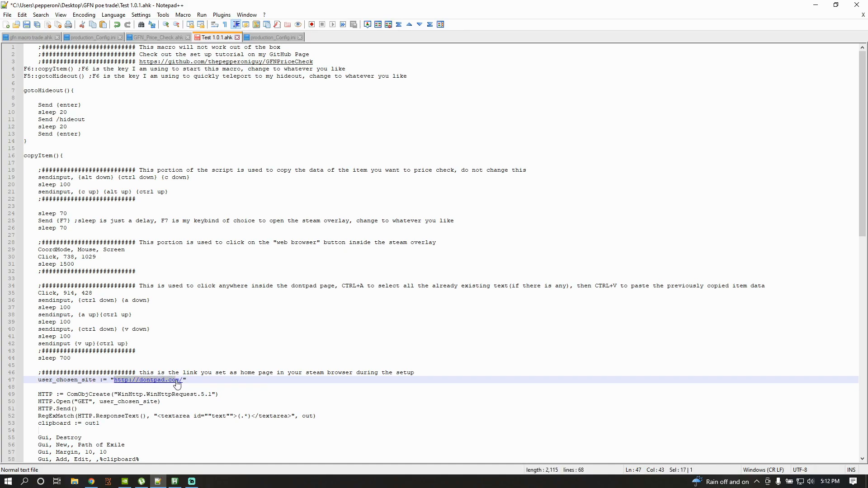
type("pricecheckGFN")
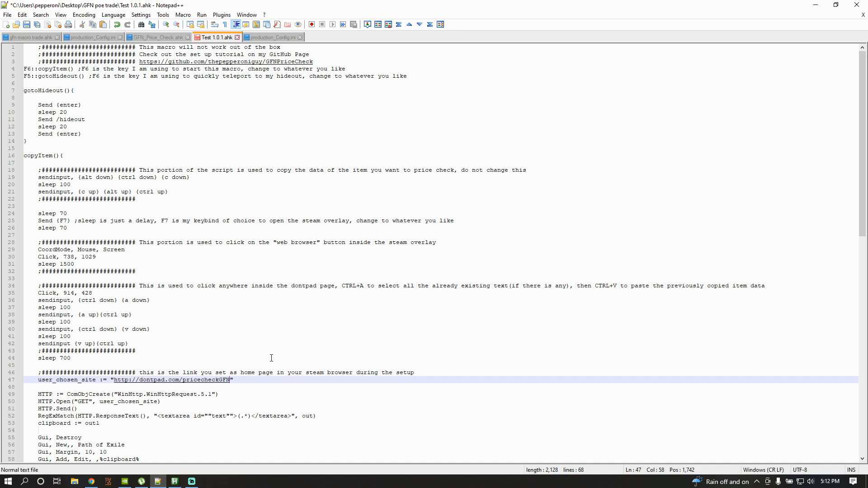
left_click(761, 481)
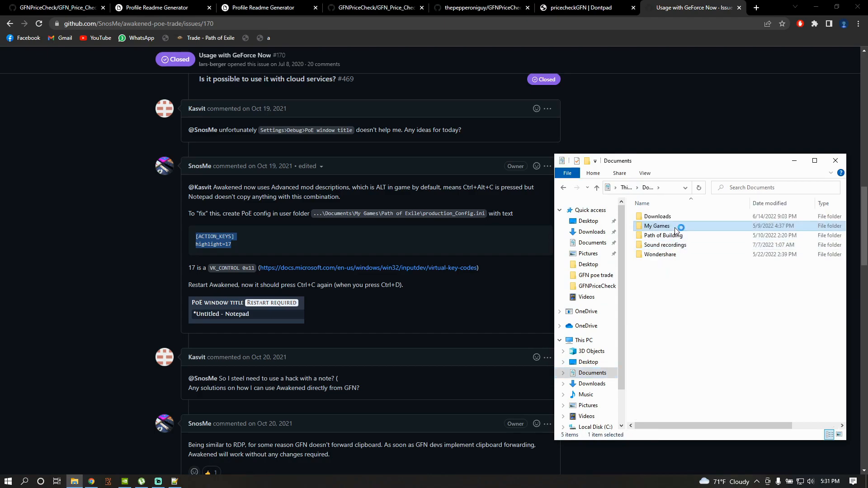
Open production_Config from My Games\Path of Exile for editing in Notepad++.
double_click(656, 225)
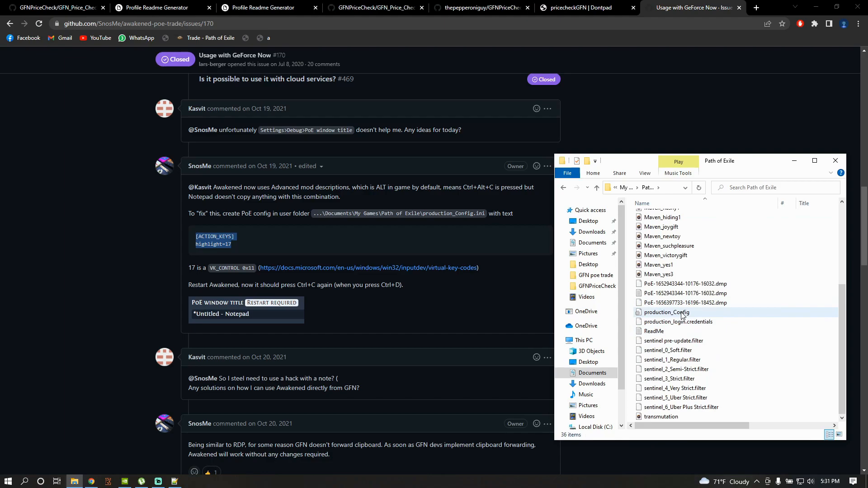
left_click(666, 312)
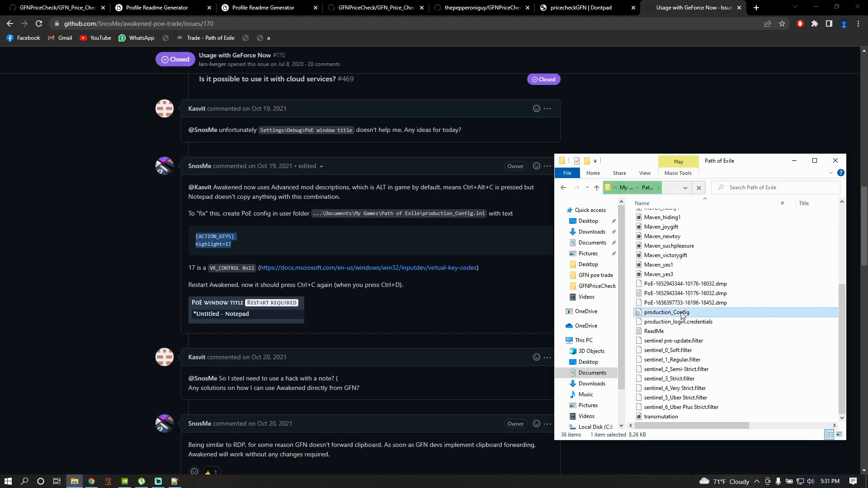
right_click(667, 312)
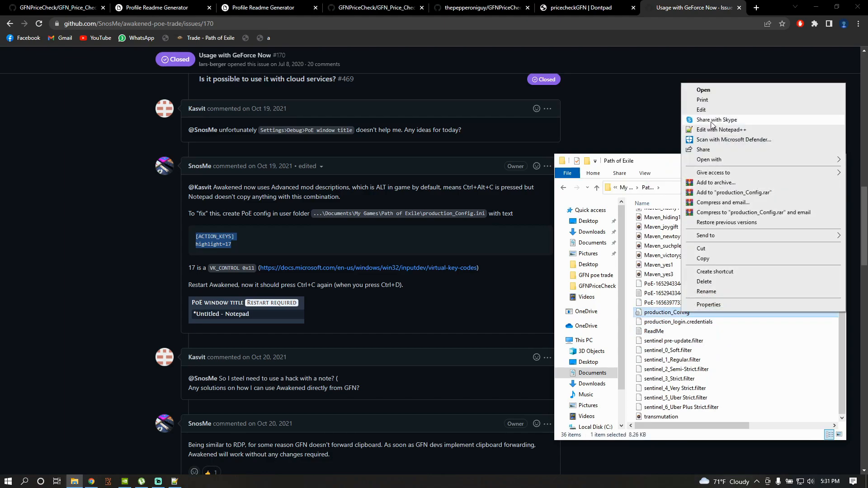
left_click(720, 131)
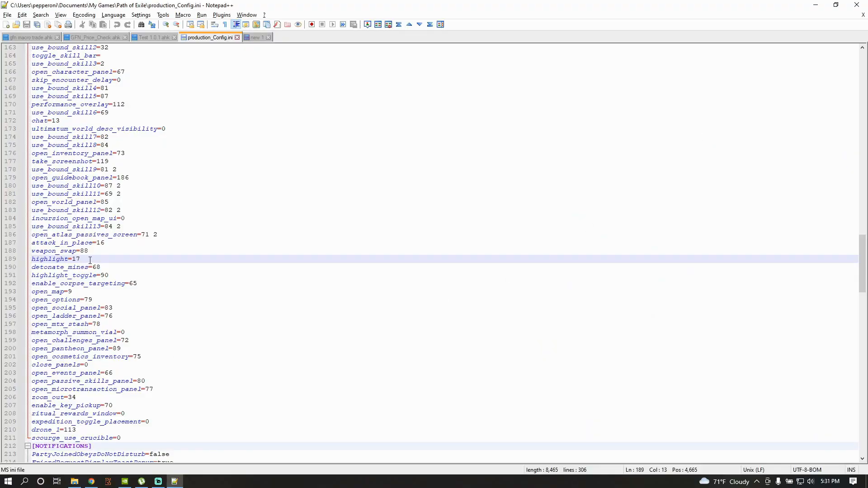
Locate the highlight=17 entry, then return to File Explorer.
double_click(49, 259)
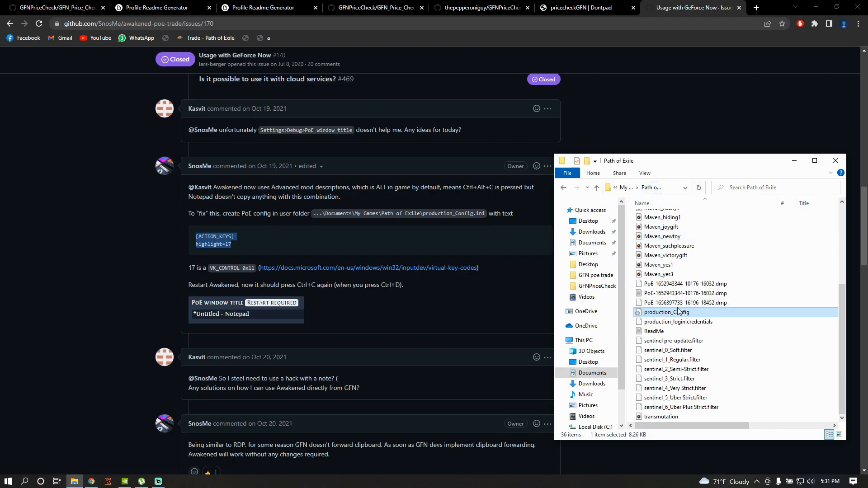
left_click(836, 161)
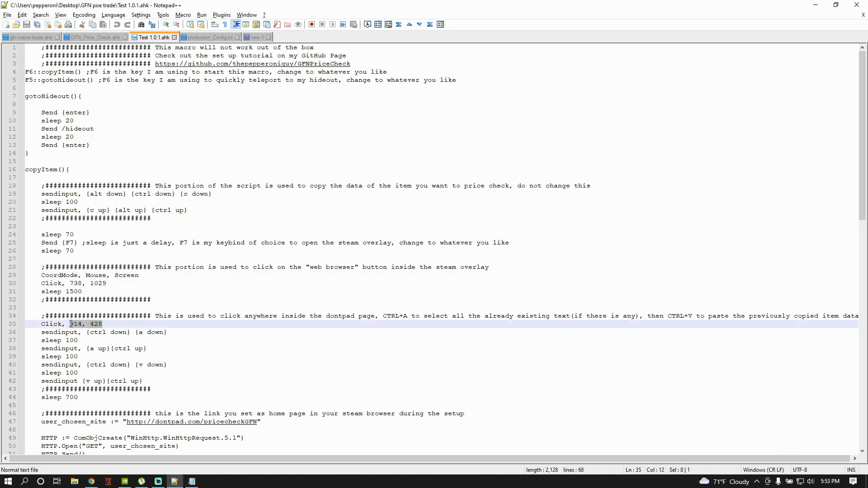
left_click(107, 291)
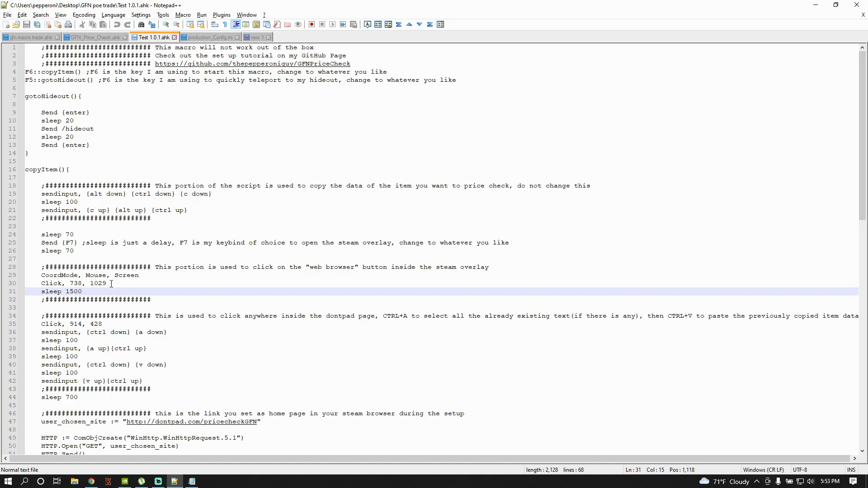
Find AutoHotkey via Start search 'autohot', open its install folder and launch Window Spy.
left_click(6, 481)
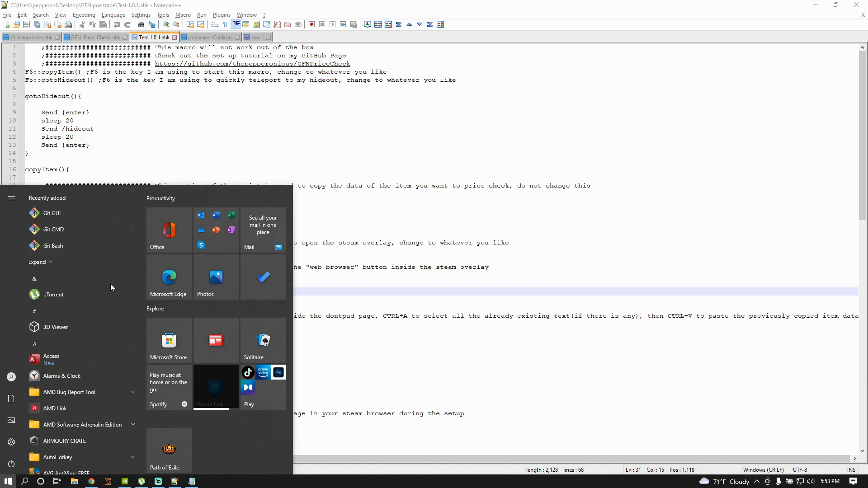
type("autohot")
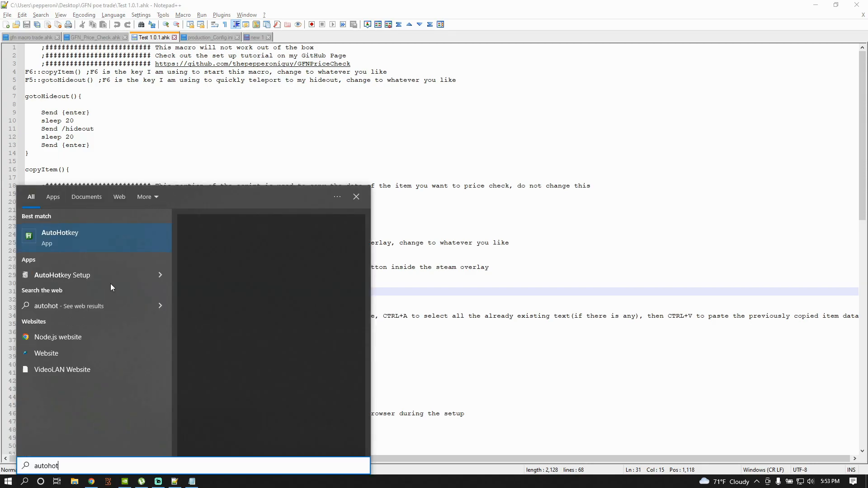
right_click(59, 235)
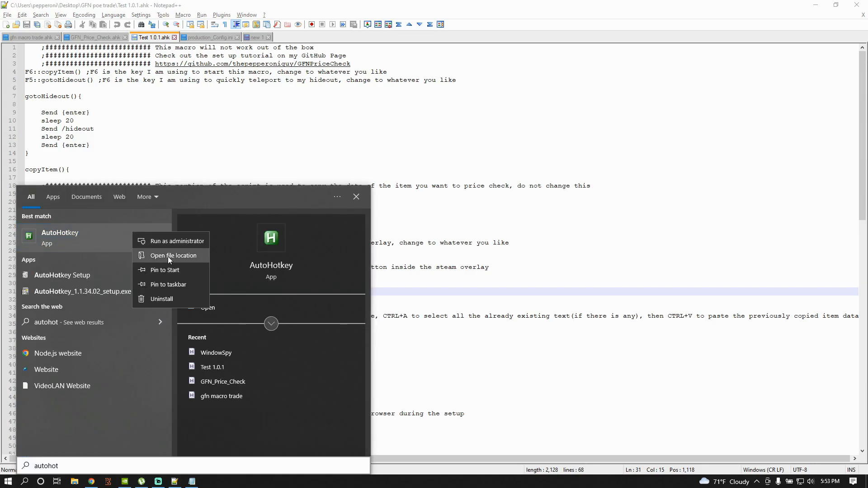
left_click(173, 255)
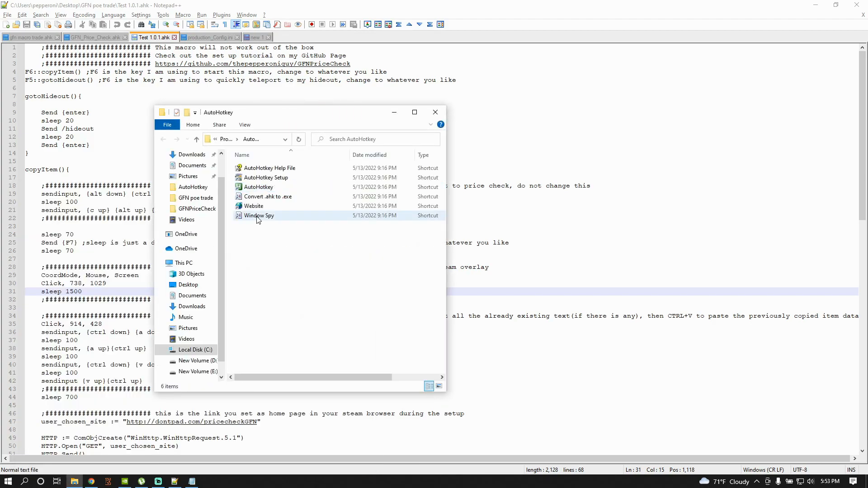
double_click(259, 215)
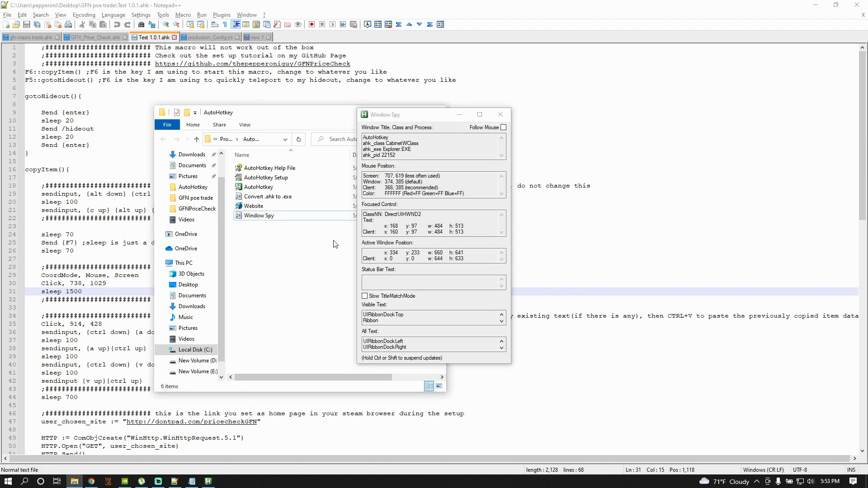
mouse_move(316, 335)
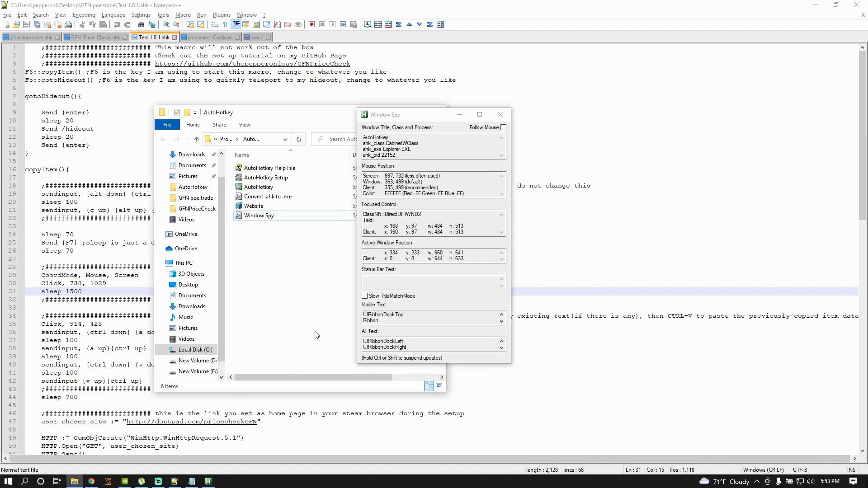
mouse_move(126, 481)
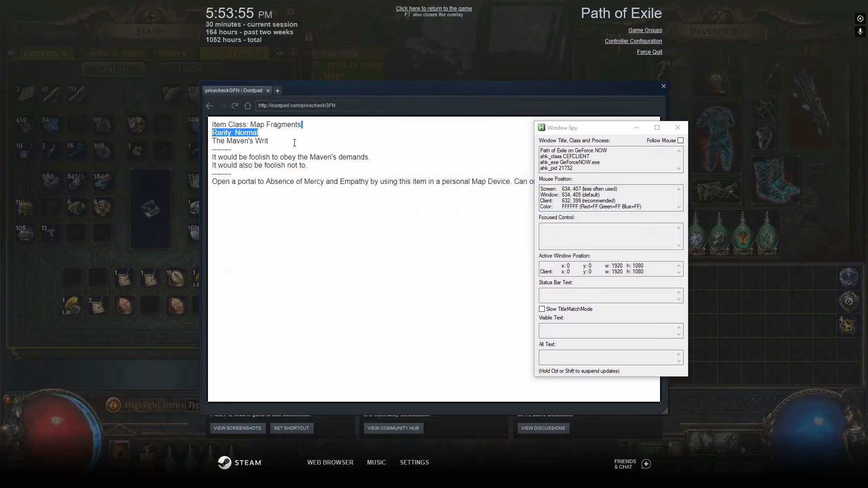
Sample a point in the pricecheckGFN notepad text, reading screen position 887, 382.
left_click(401, 173)
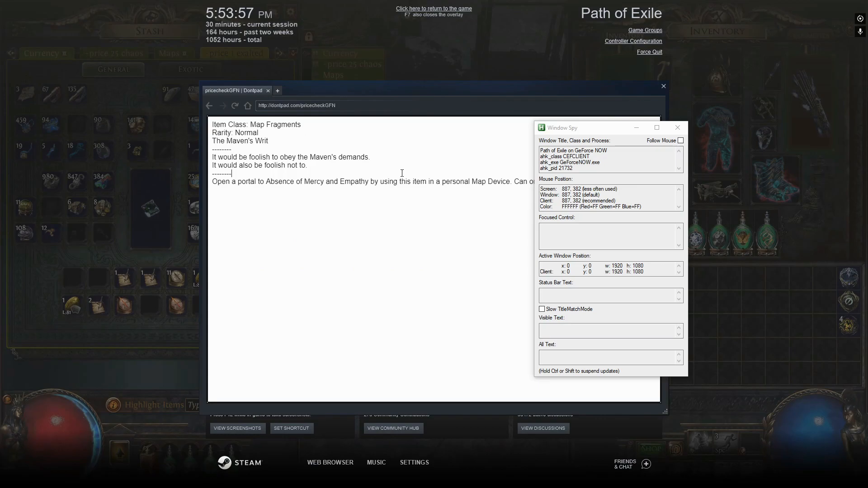